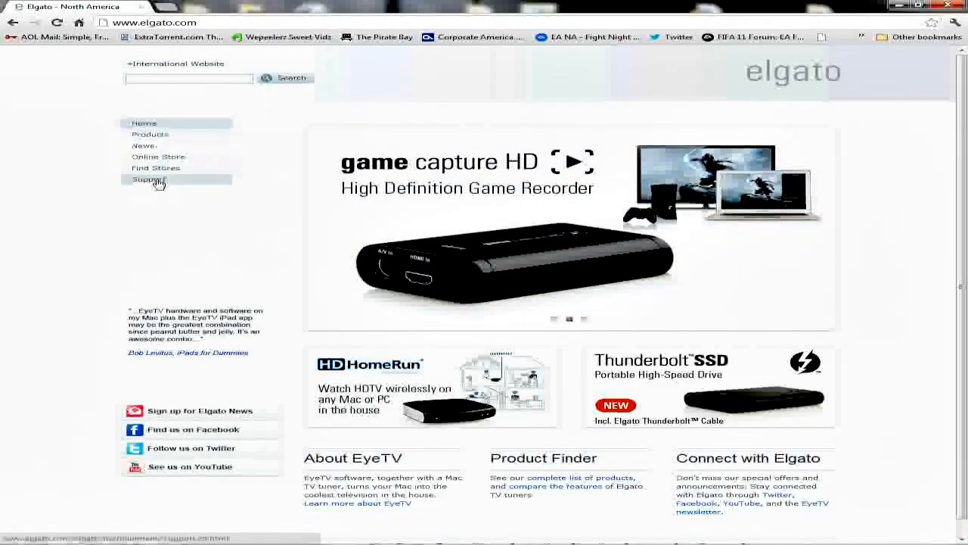
- Open Elgato Support, expand For Windows PC, and reach the Game Capture HD downloads
left_click(155, 179)
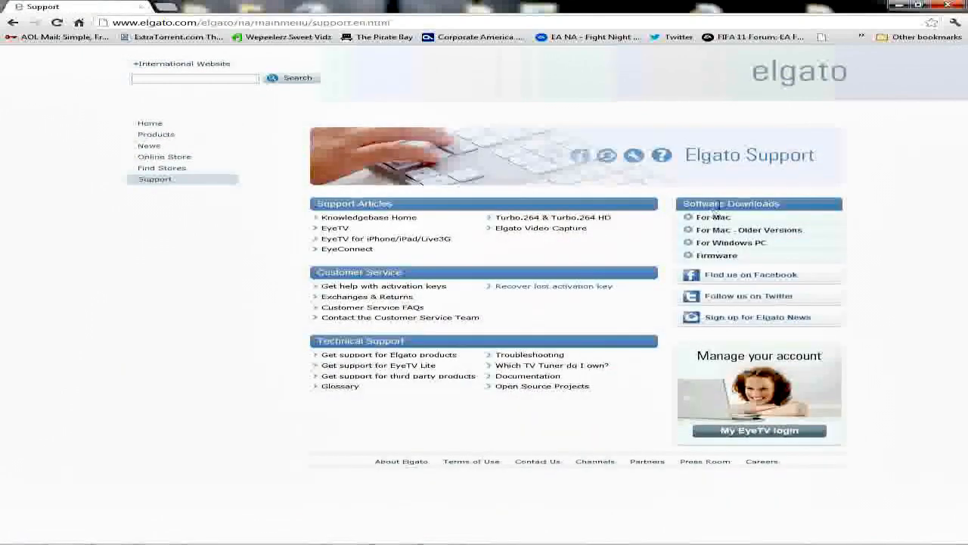
mouse_move(728, 244)
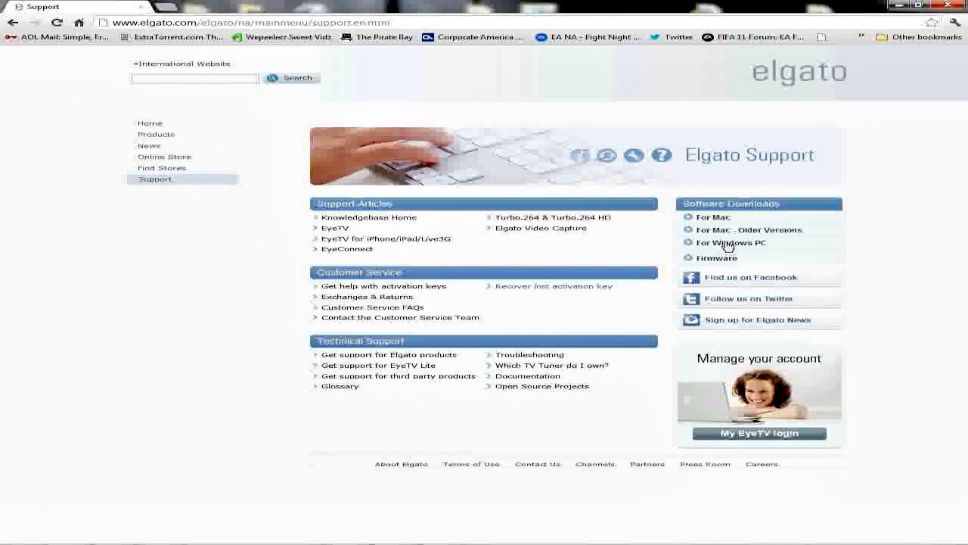
left_click(730, 242)
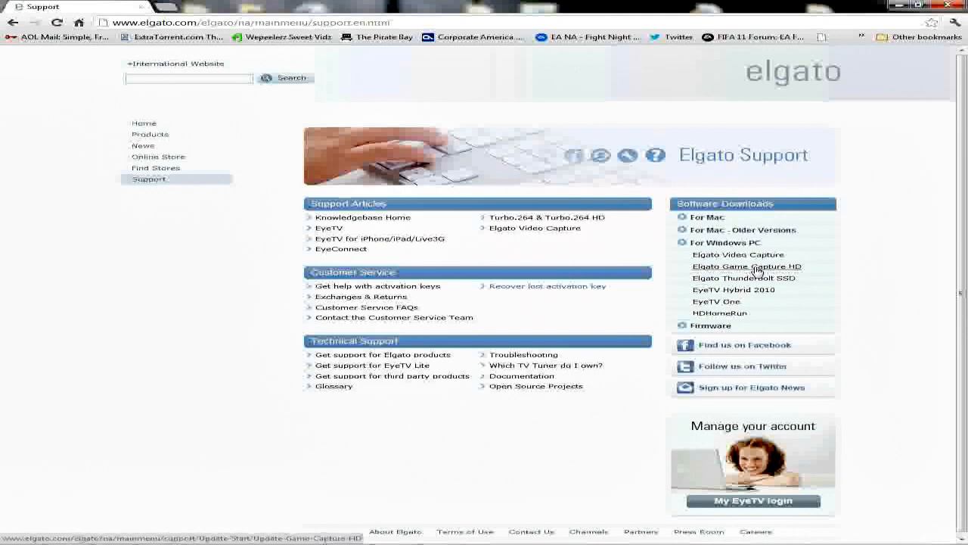
left_click(746, 267)
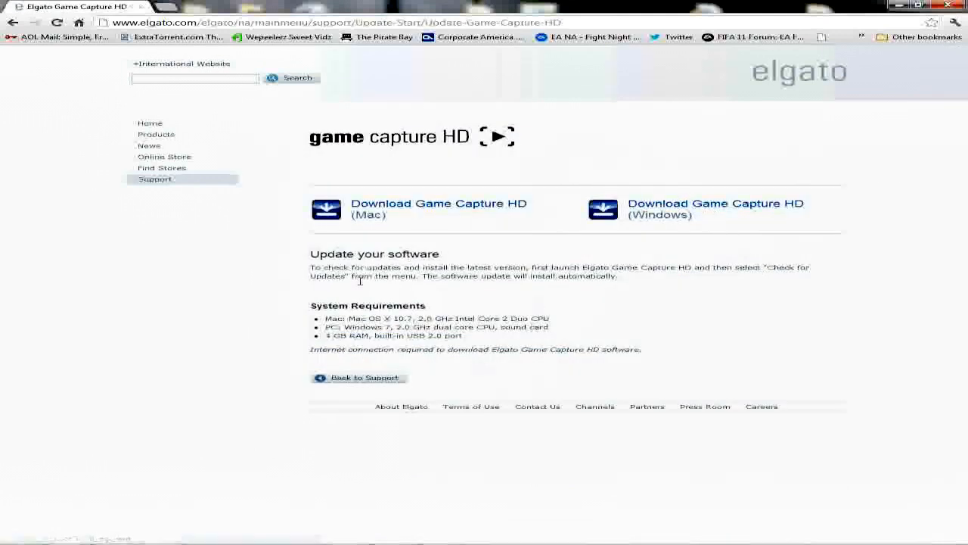
mouse_move(409, 360)
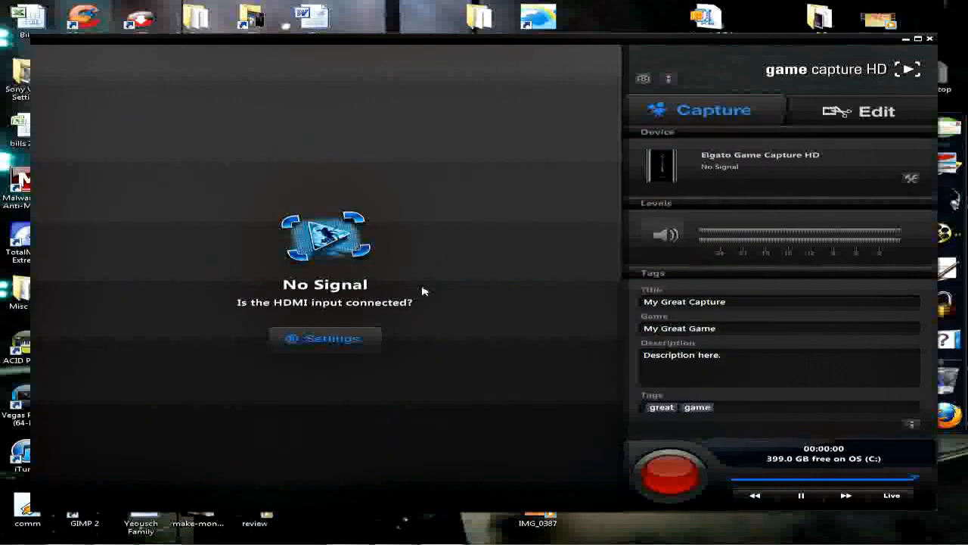
mouse_move(356, 336)
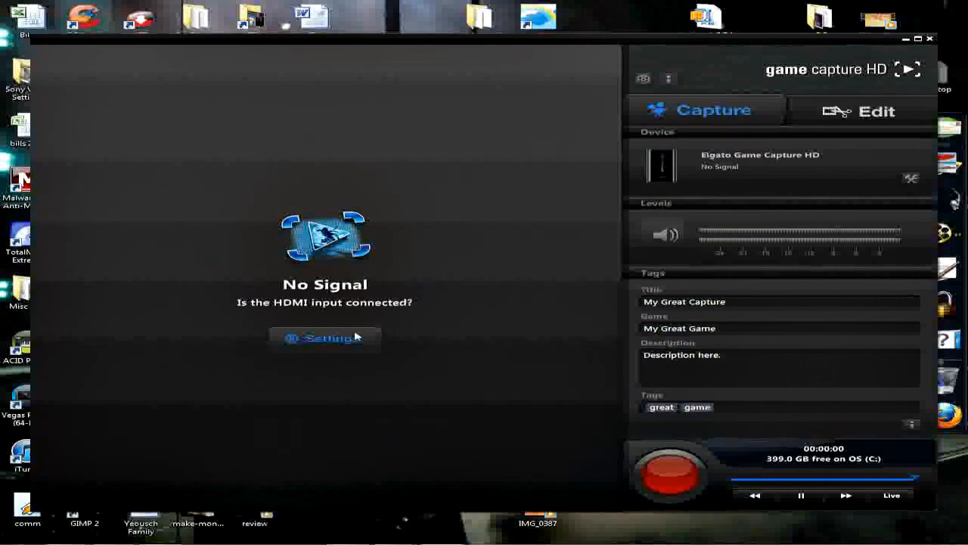
- Set capture input to Component with HD 720 profile and Best quality
left_click(325, 337)
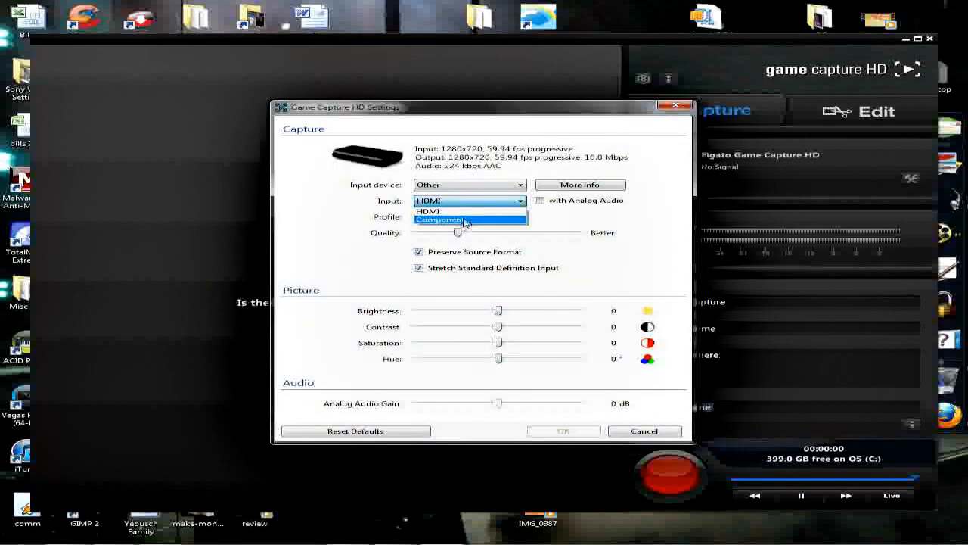
left_click(438, 220)
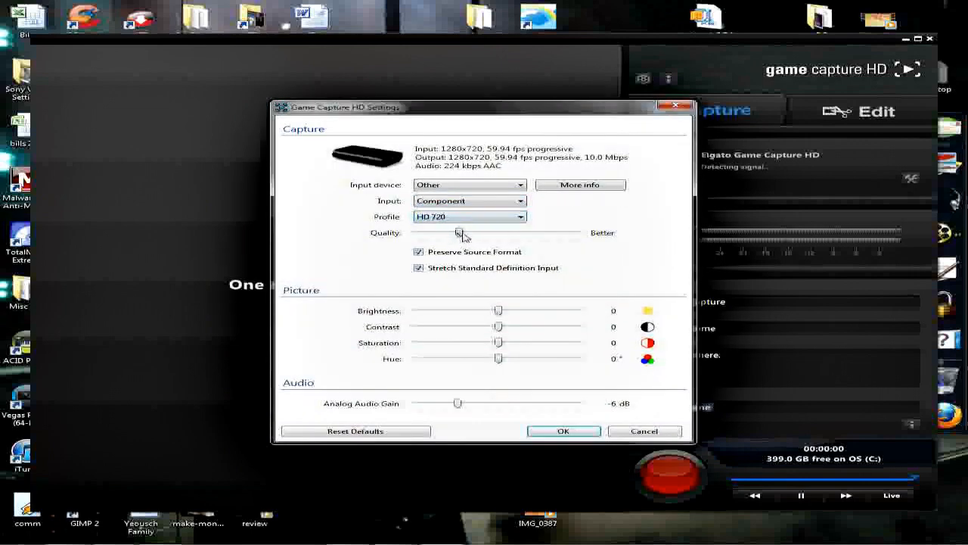
left_click_drag(455, 233, 579, 232)
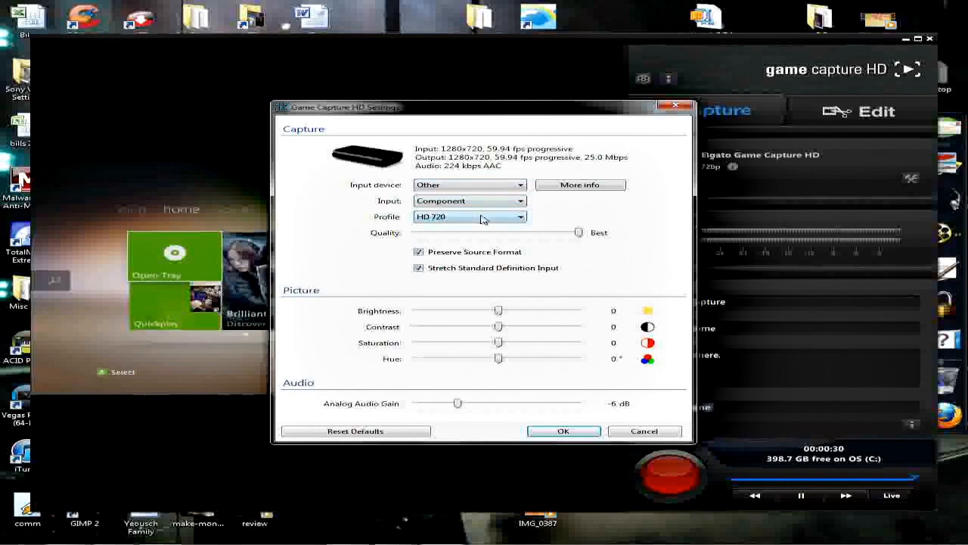
- Apply the Component/HD 720/Best settings and stop the dashboard recording after about a minute
left_click(562, 431)
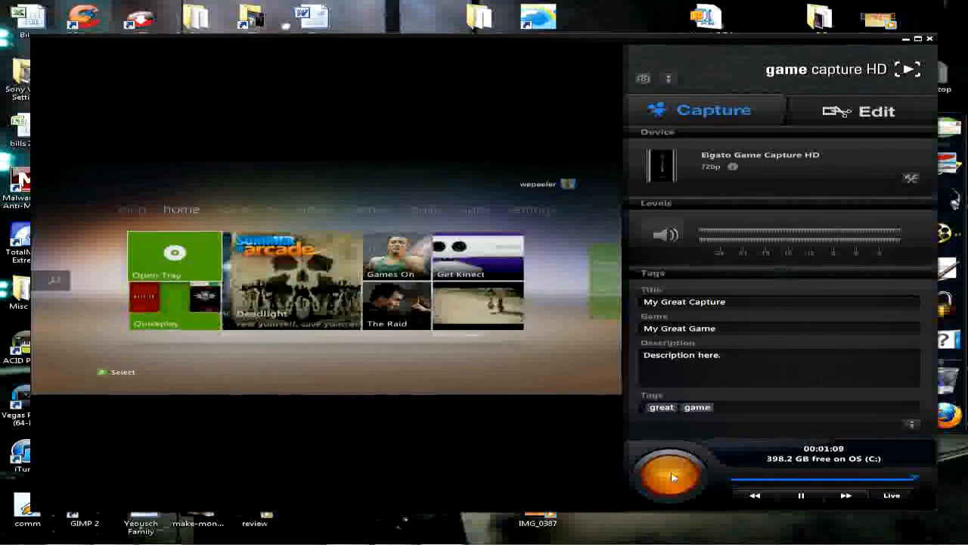
left_click(672, 477)
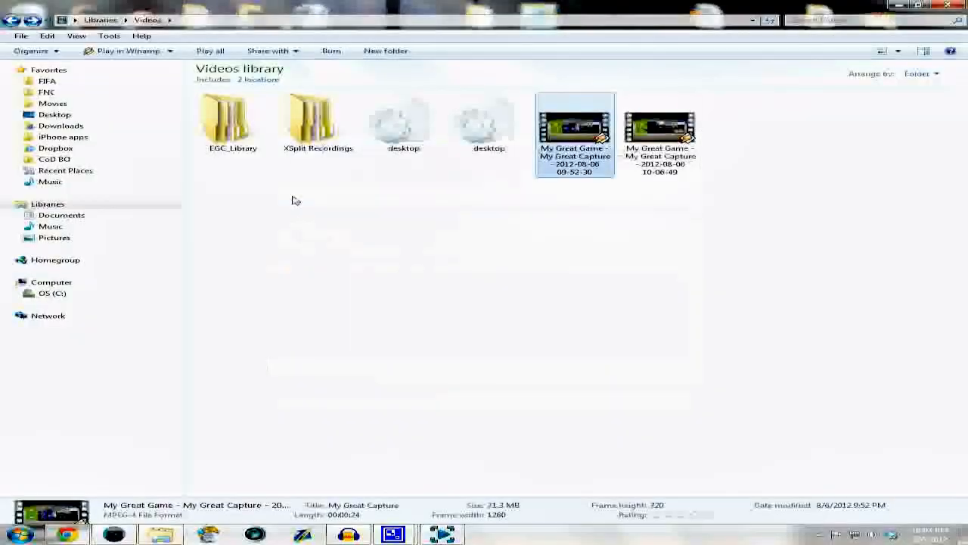
mouse_move(385, 240)
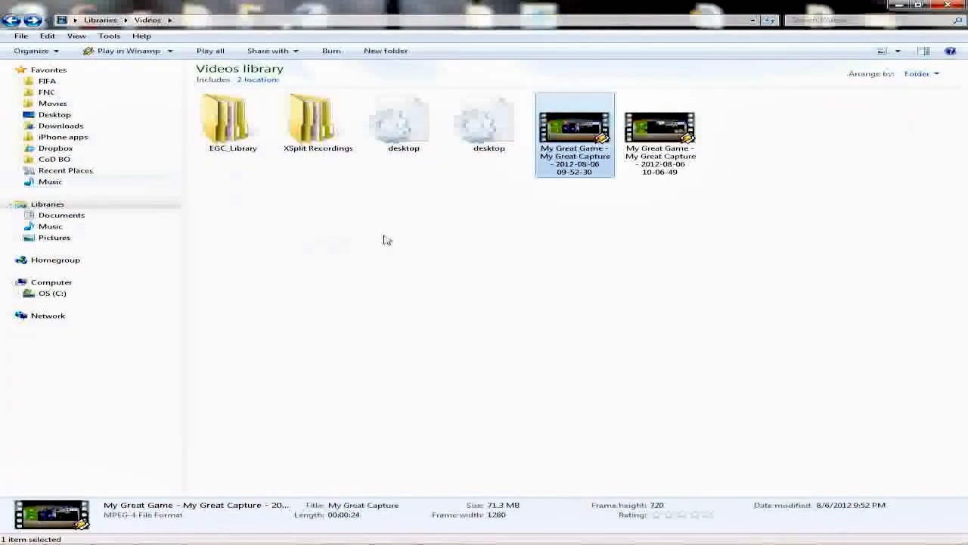
- Check the newer My Great Game capture's details (1:10, 720p, 201 MB), then select EGC_Library
left_click(660, 134)
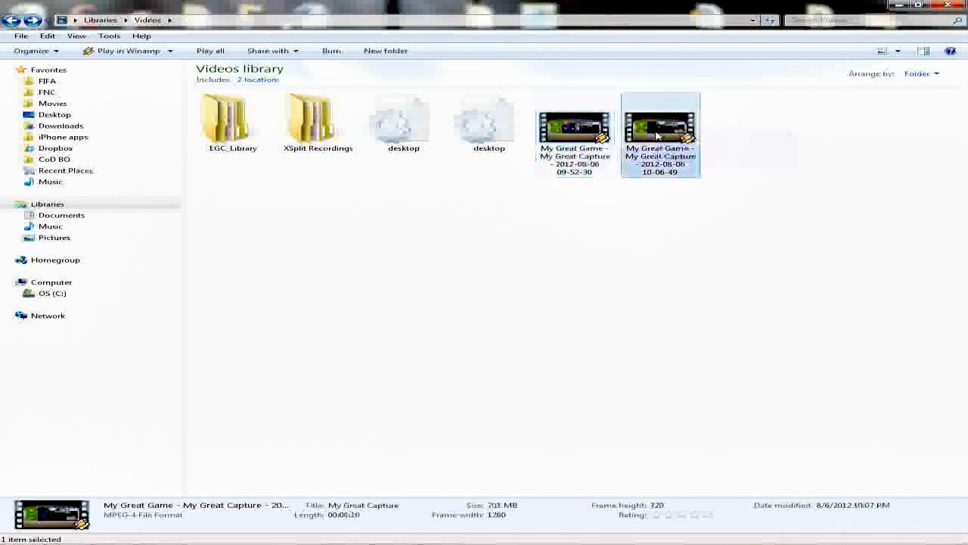
mouse_move(660, 136)
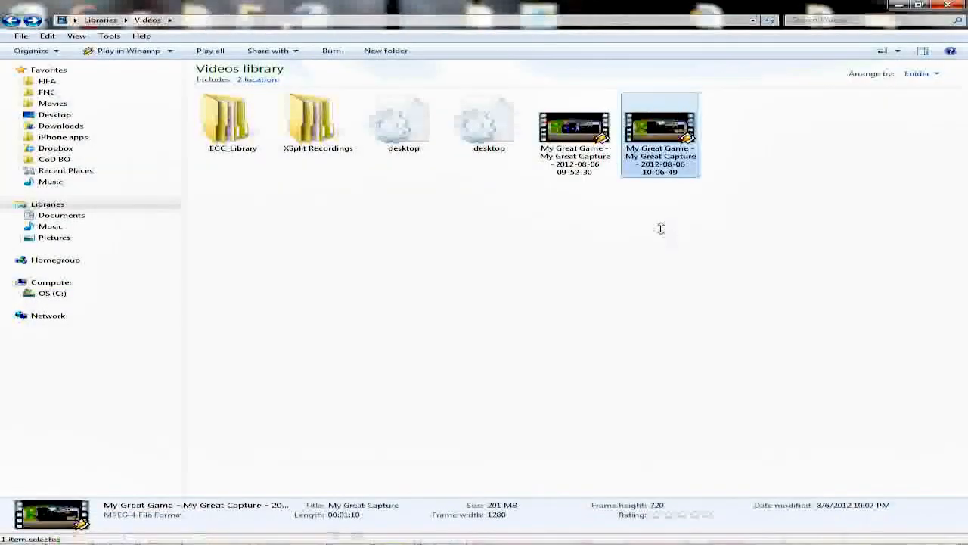
left_click(233, 121)
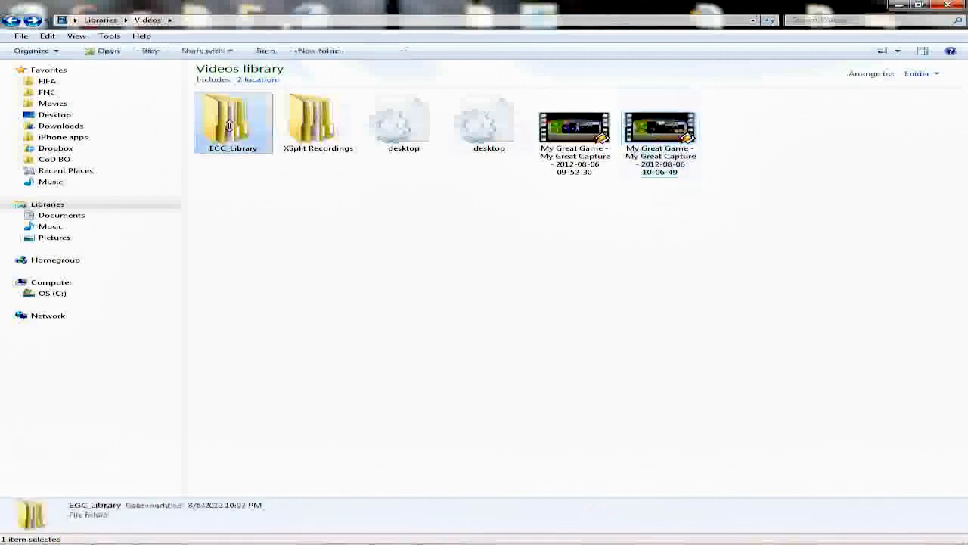
- Open EGC_Library and check the raw capture's details: 1:12, 720p, 211 MB
double_click(233, 121)
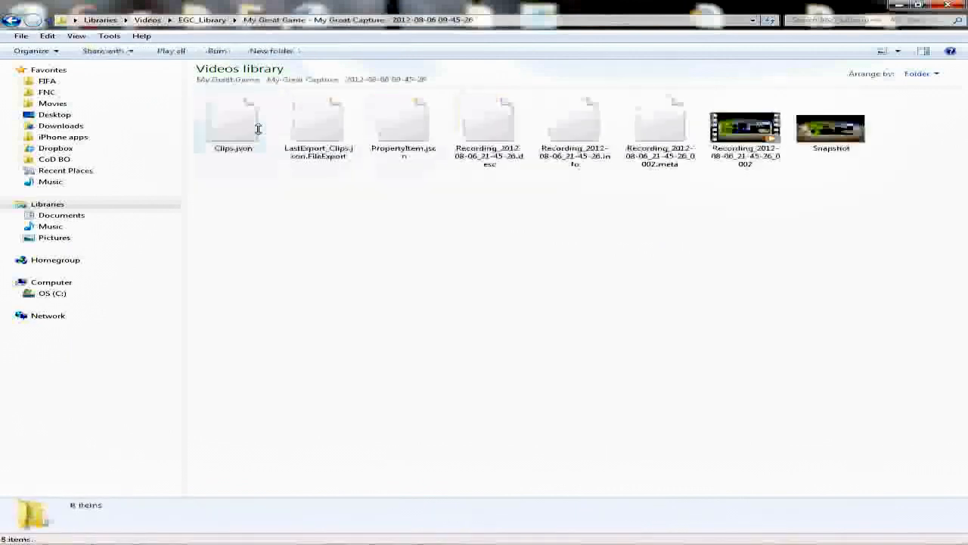
mouse_move(745, 132)
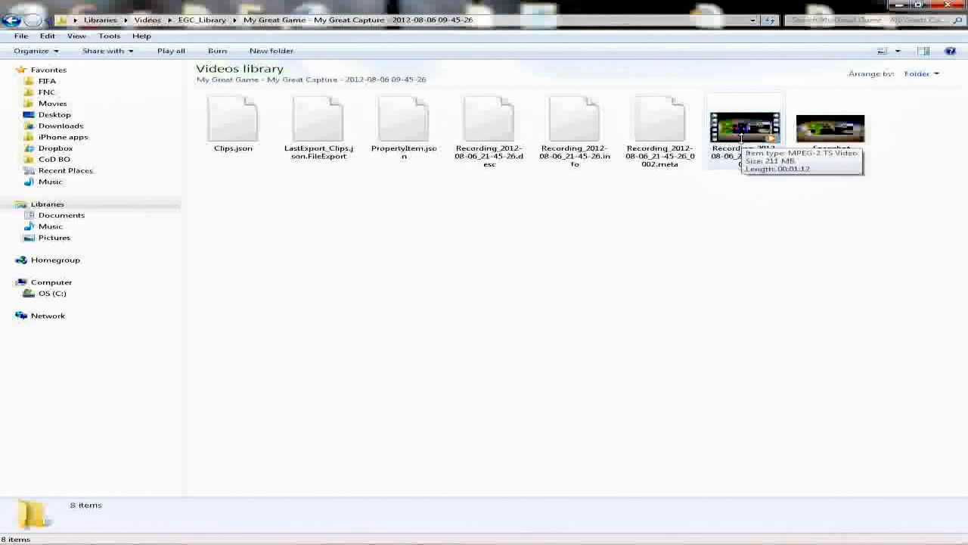
left_click(745, 125)
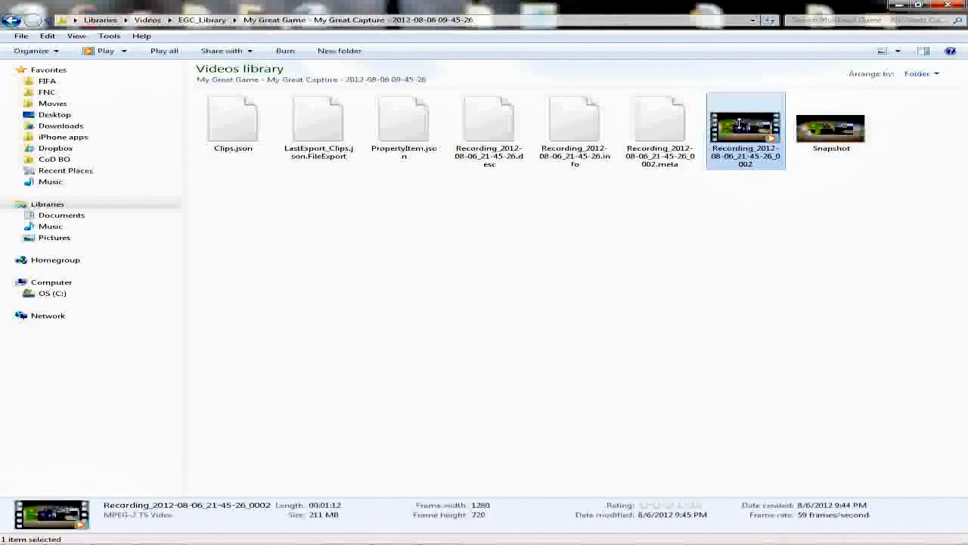
mouse_move(745, 125)
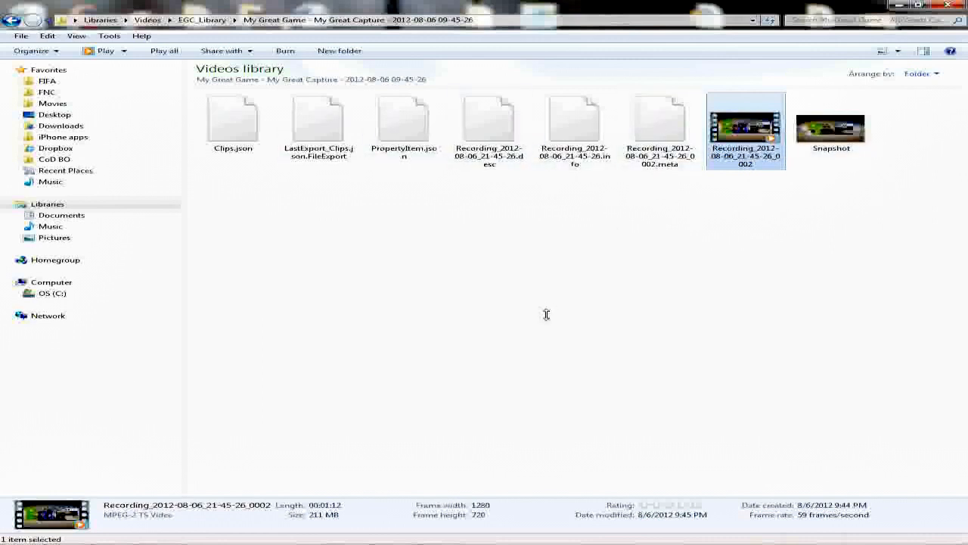
mouse_move(535, 320)
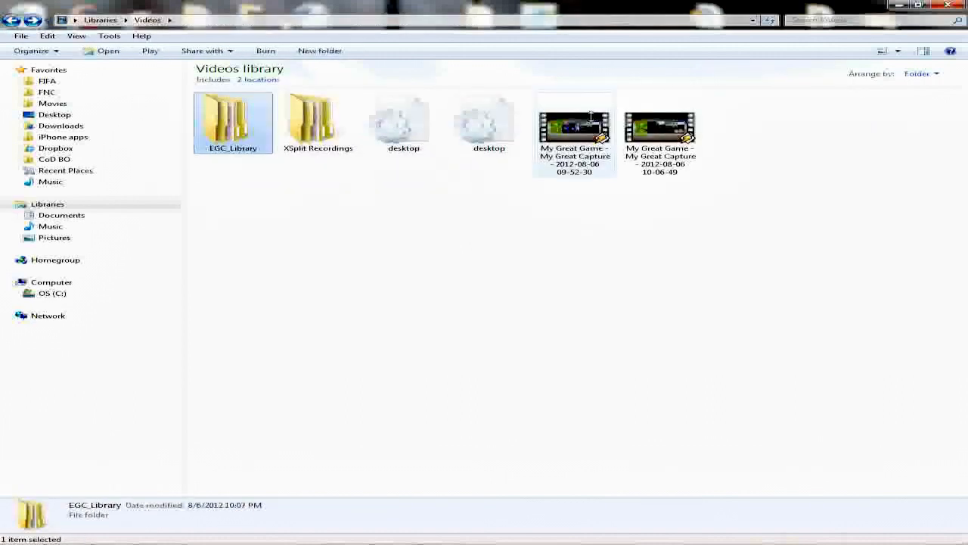
right_click(659, 117)
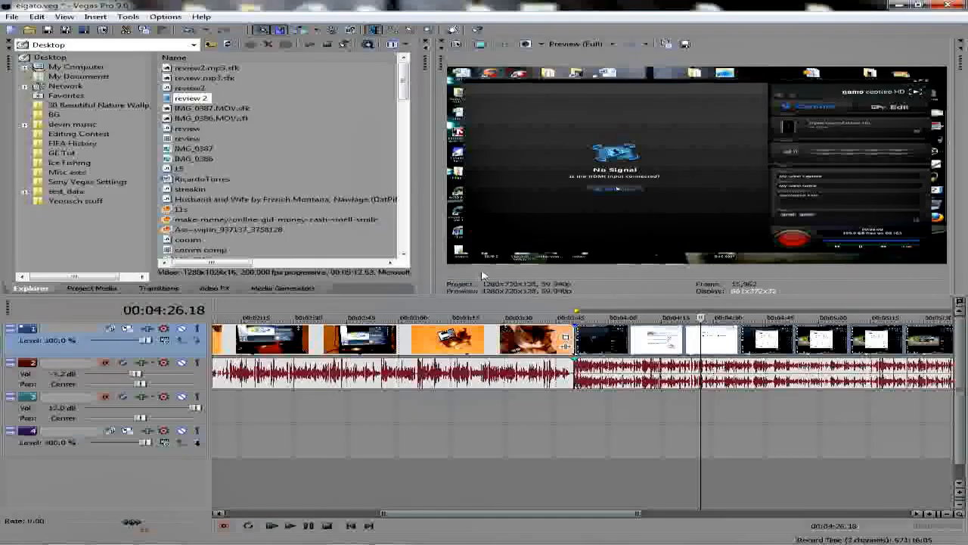
mouse_move(594, 283)
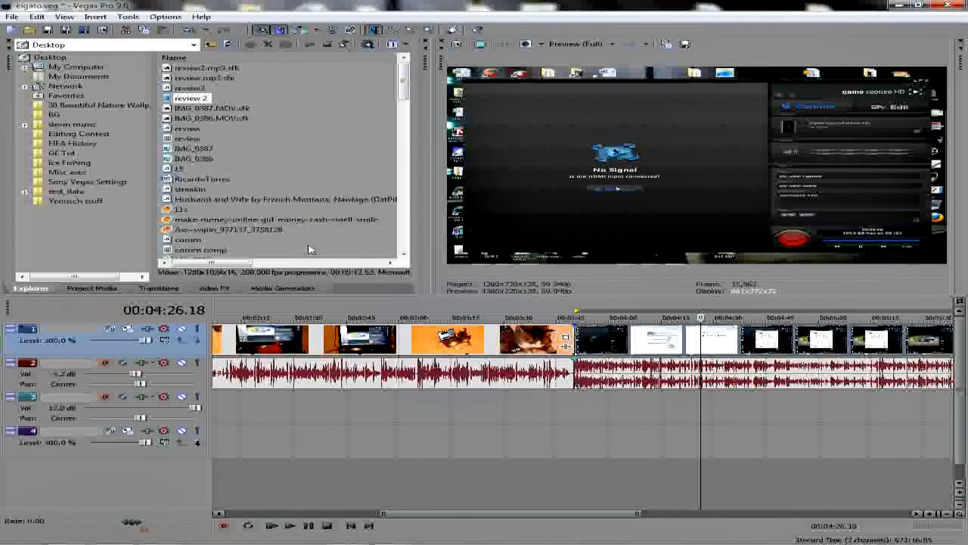
left_click(10, 17)
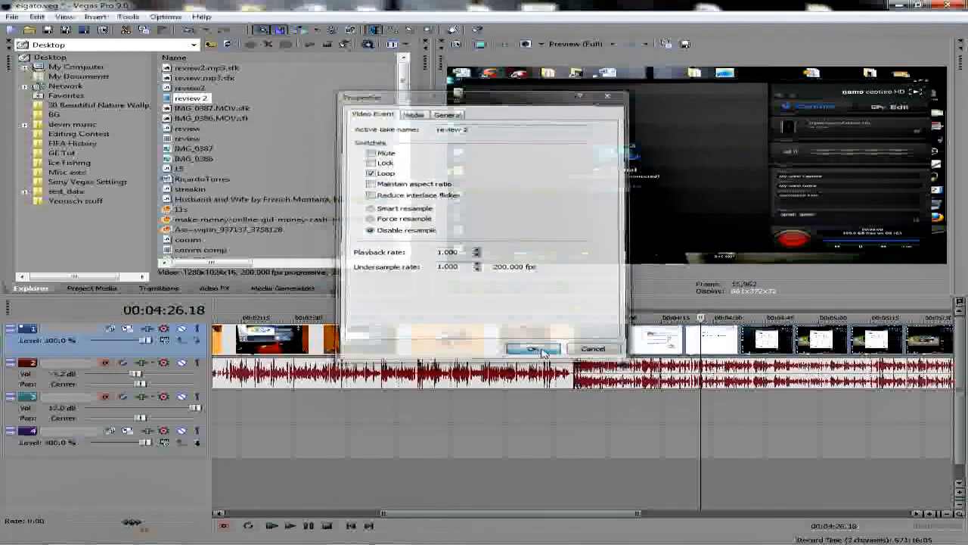
left_click(533, 348)
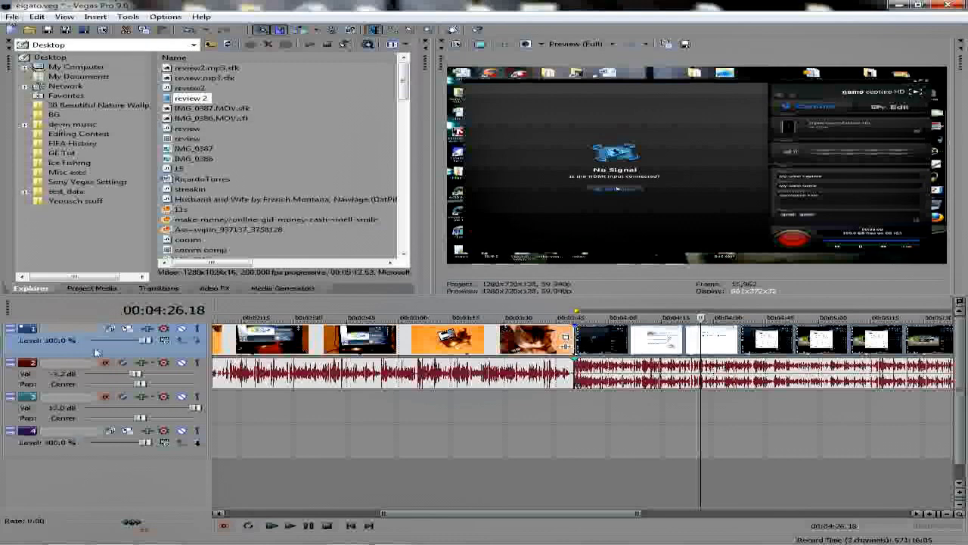
left_click(157, 288)
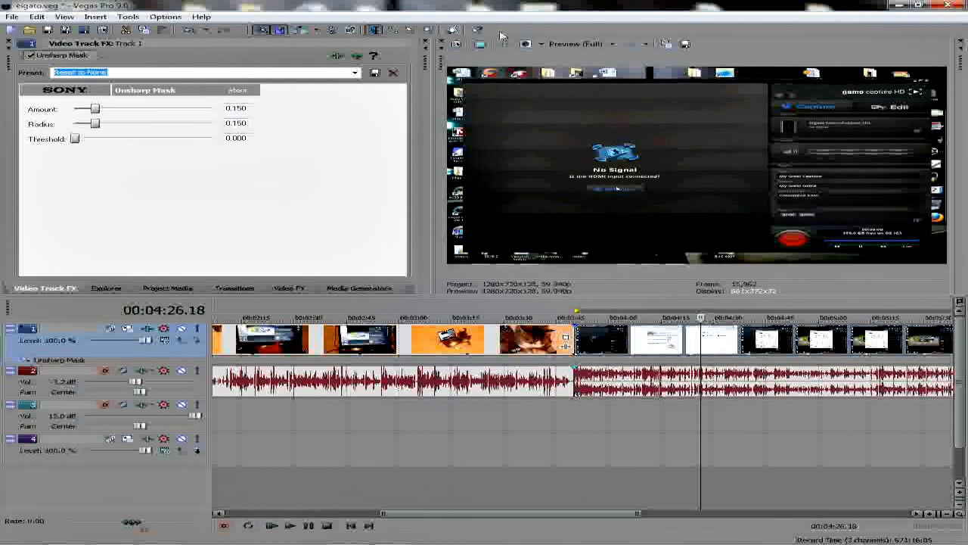
- Start rendering the project as elgato, a Windows Media Video V11 file
left_click(11, 17)
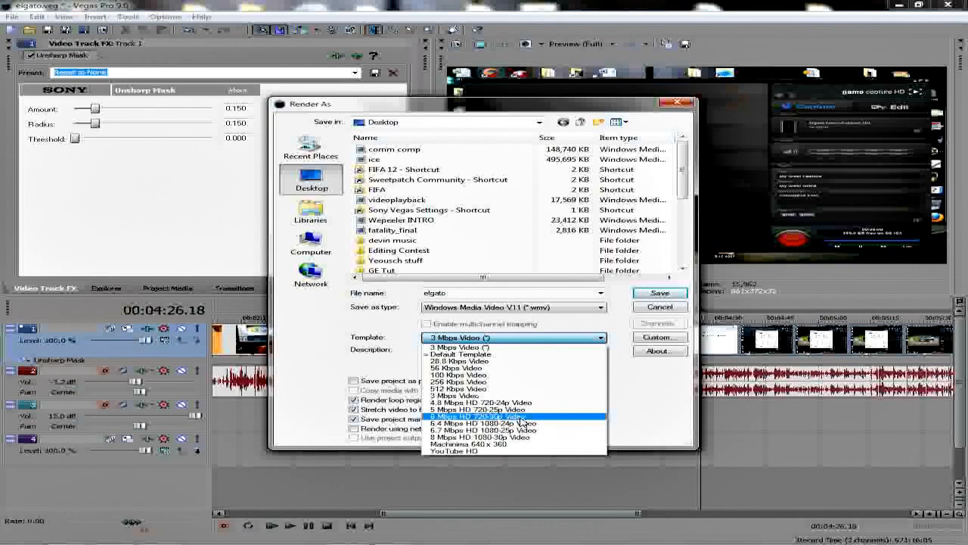
- Customize the 6 Mbps HD 720-30p template to 59.94 fps (Double NTSC) and confirm
left_click(659, 336)
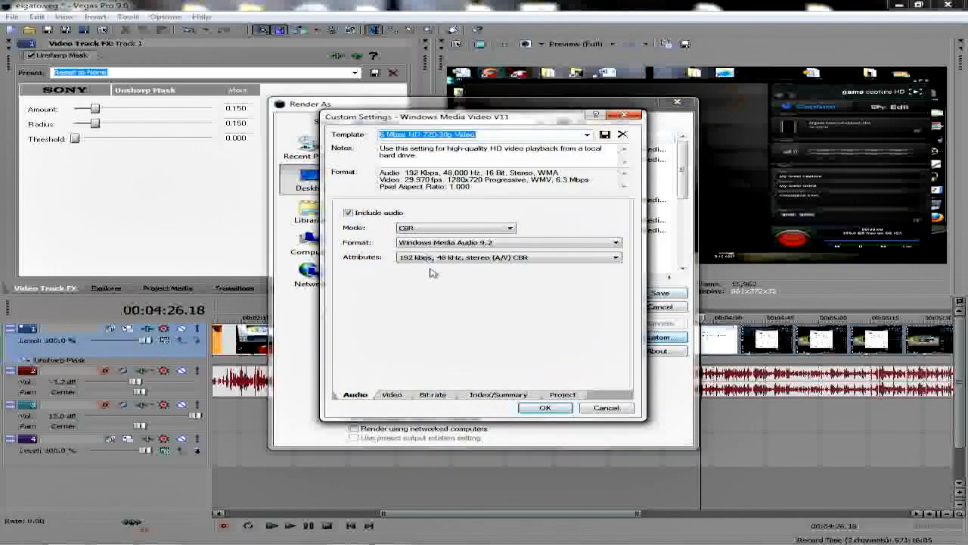
left_click(392, 394)
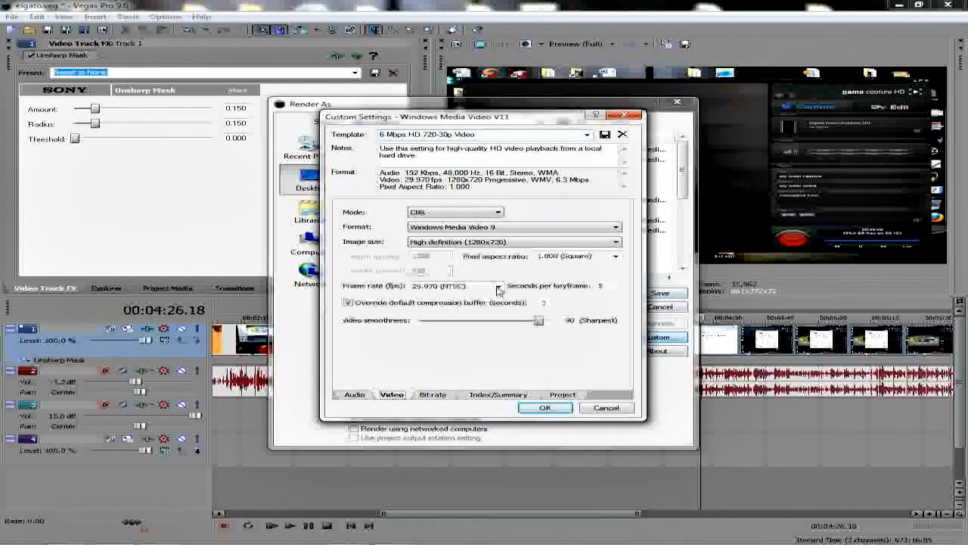
left_click(498, 286)
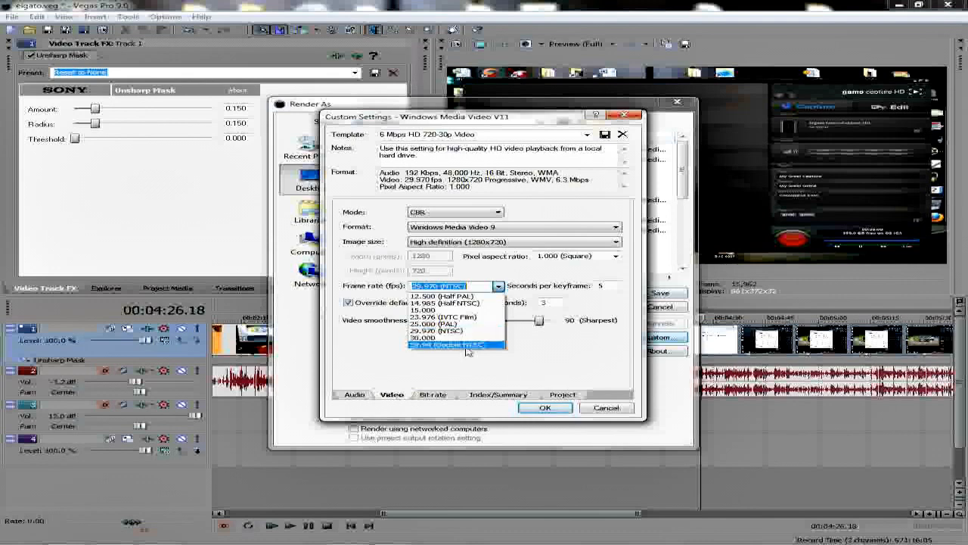
left_click(456, 344)
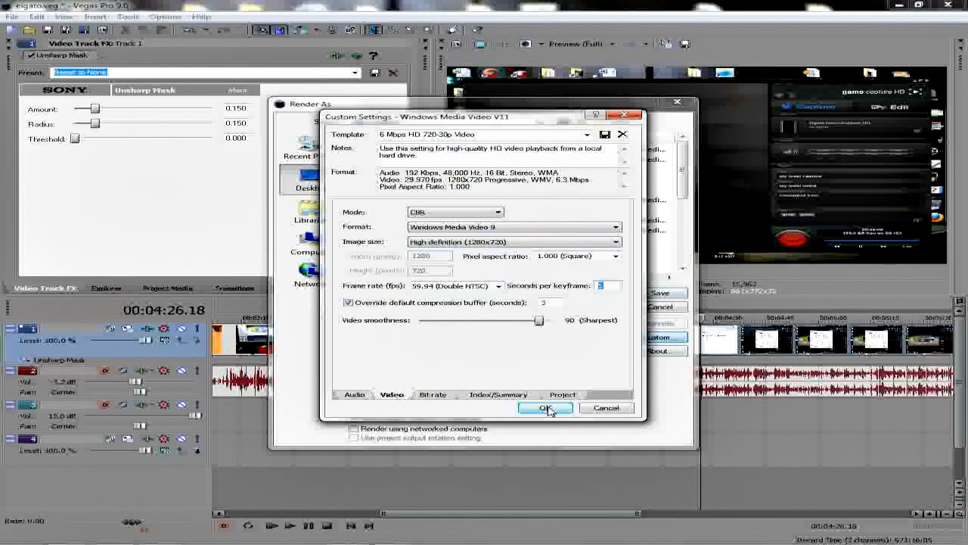
left_click(544, 408)
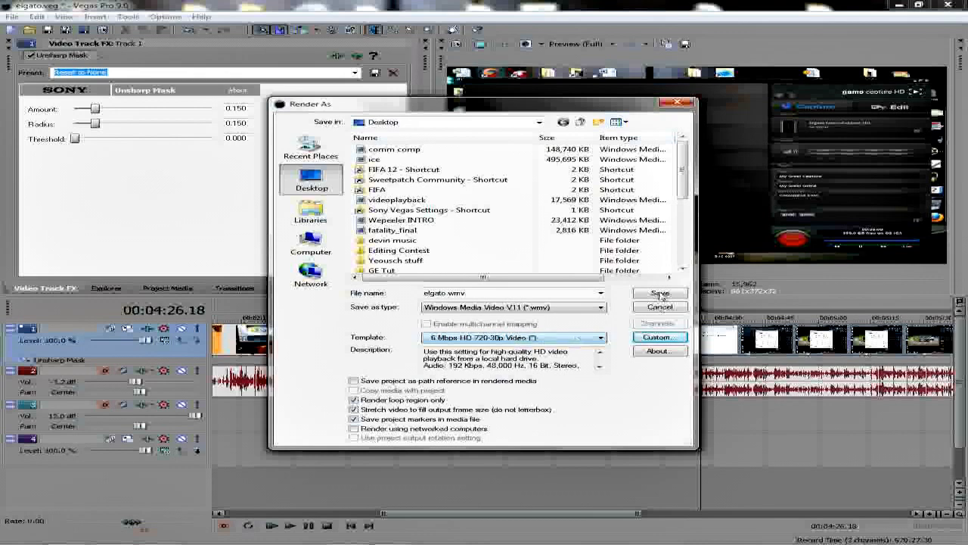
left_click(658, 336)
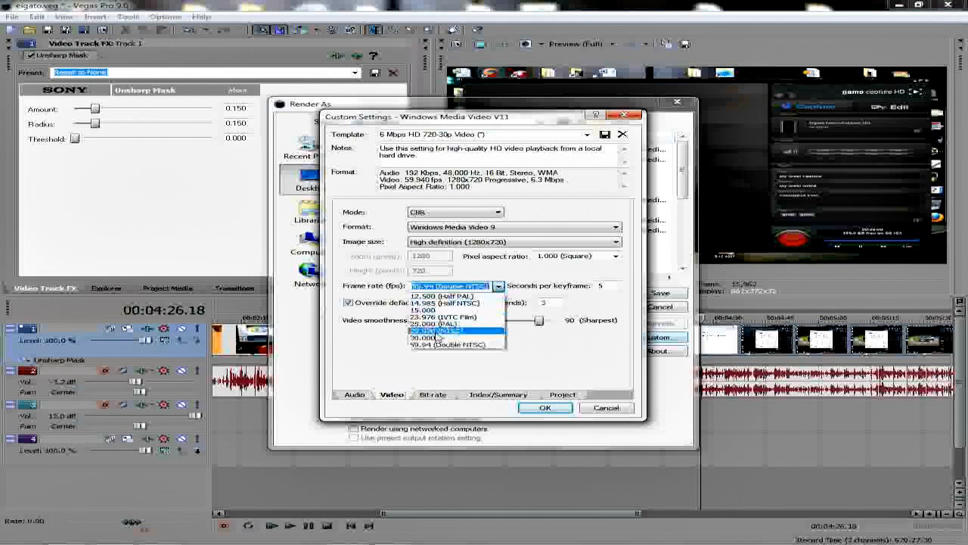
left_click(544, 407)
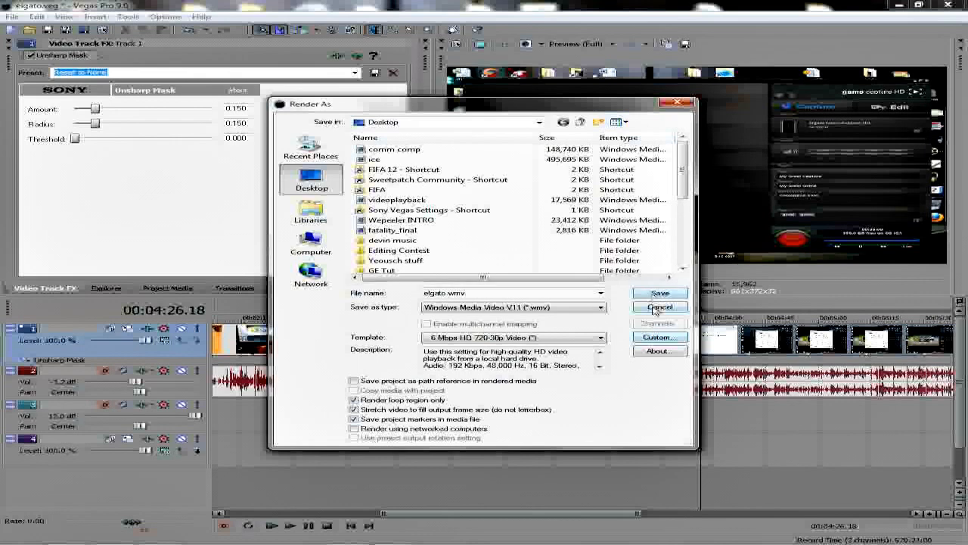
- Cancel the Render As dialog to return to the elgato timeline
left_click(658, 306)
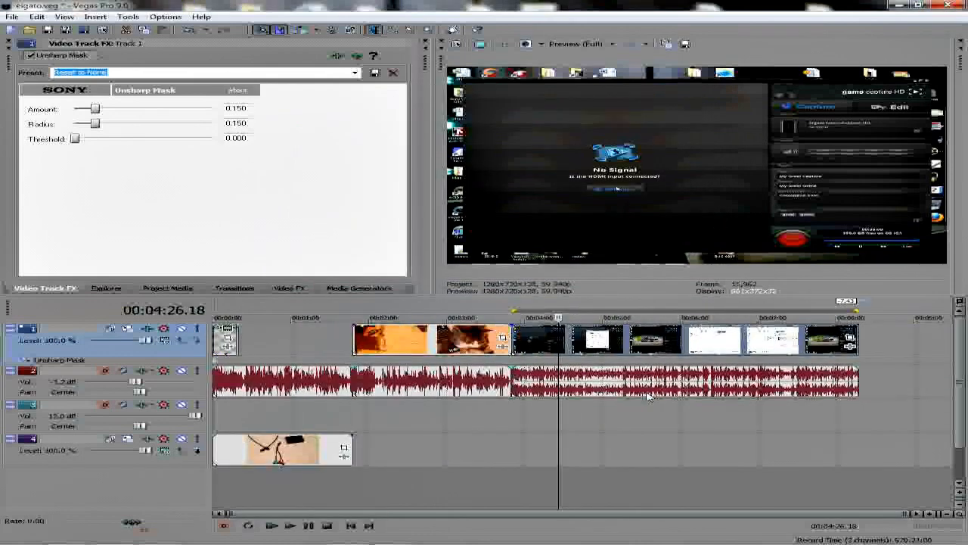
mouse_move(660, 403)
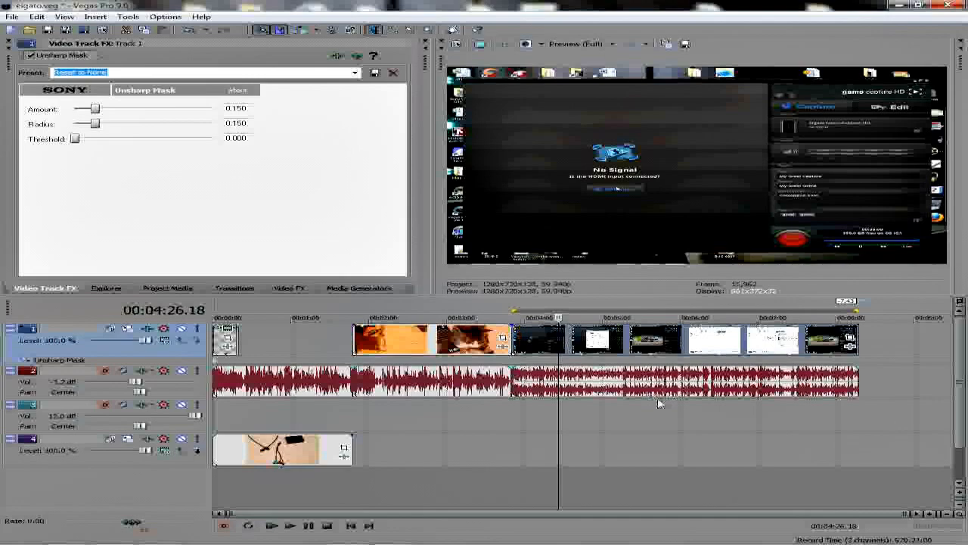
mouse_move(645, 414)
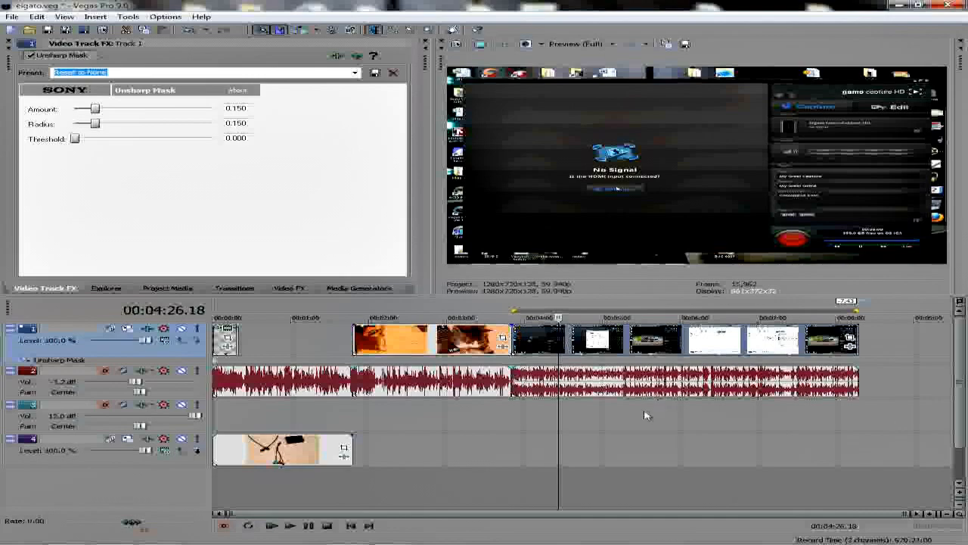